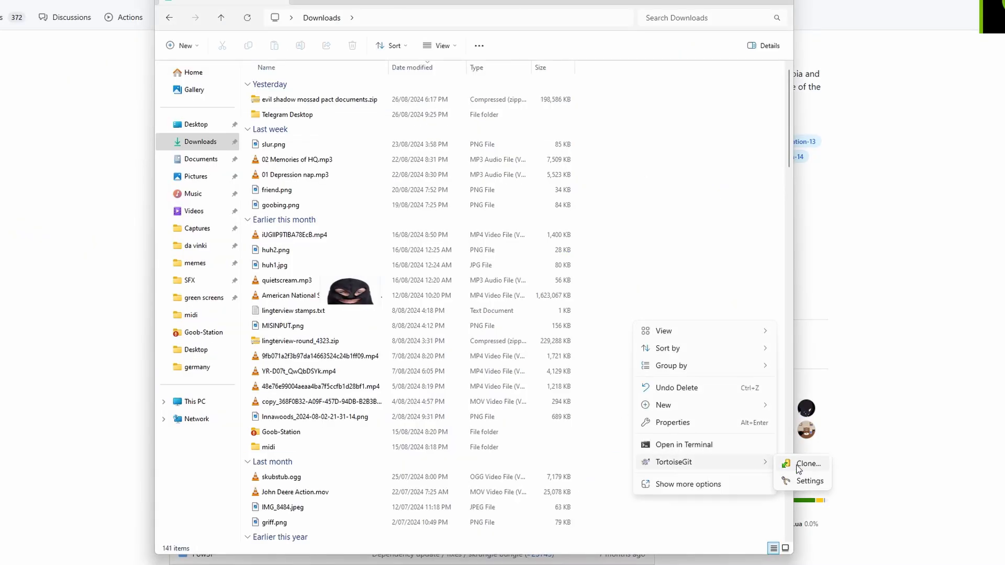
- Clone the space-station-14 repository into Downloads with TortoiseGit
click(810, 463)
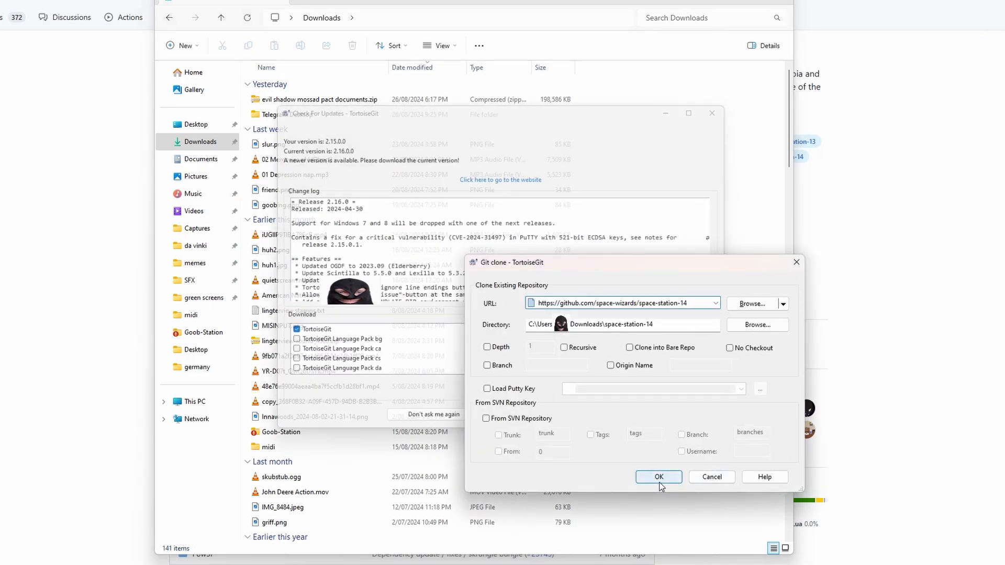
click(658, 477)
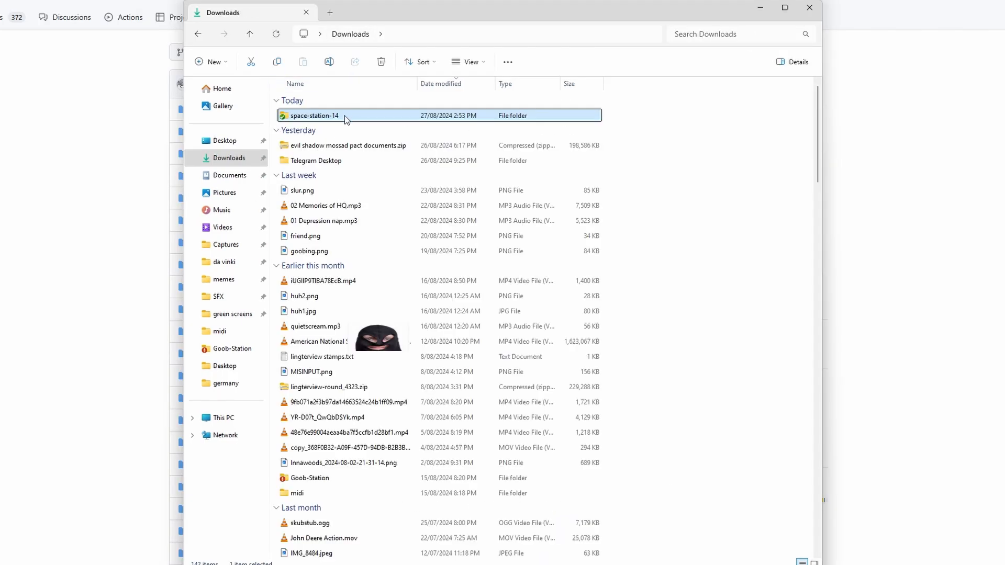
- Check the cloned folder's files, noting RUN_THIS.py, and return to Downloads
double_click(314, 115)
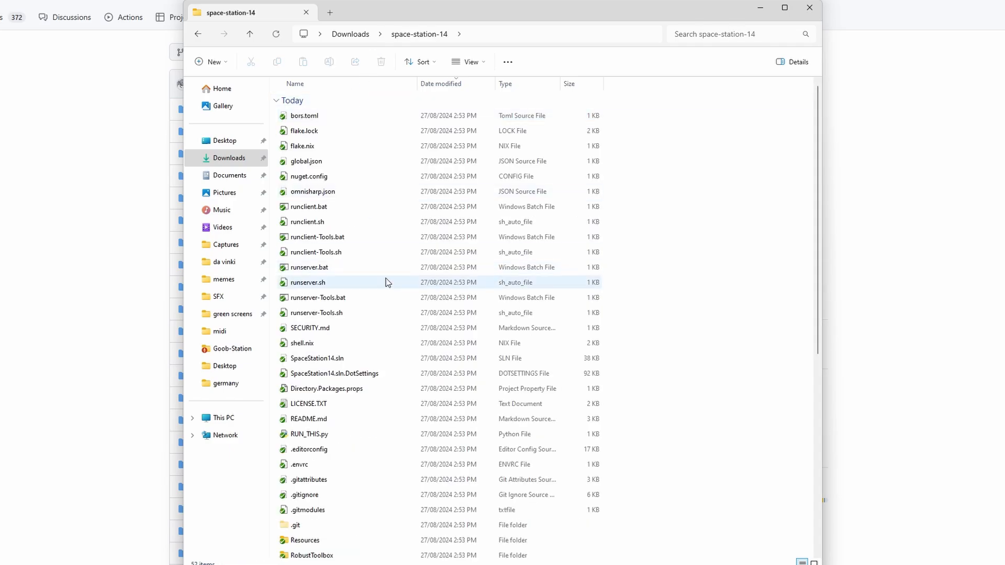
click(309, 434)
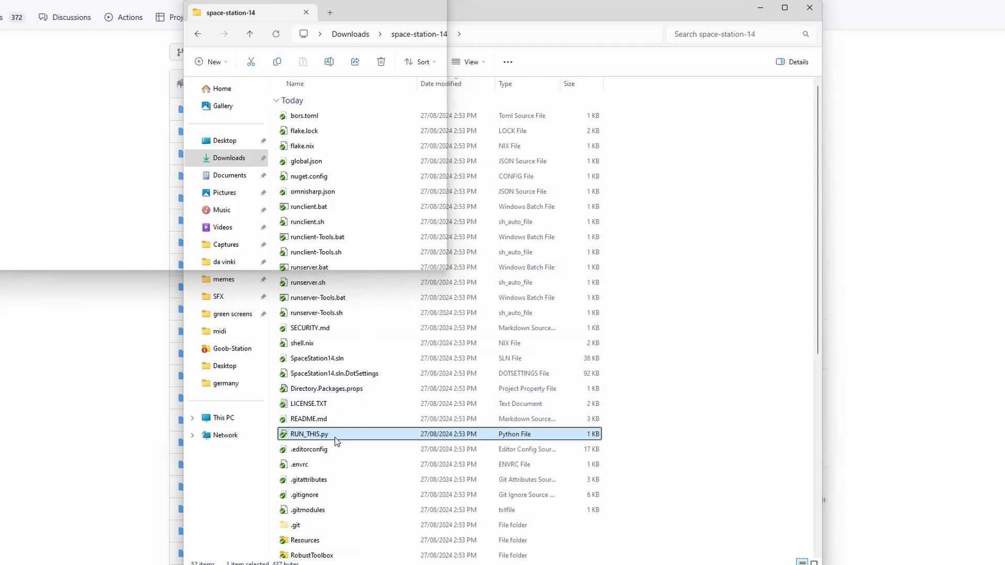
click(249, 33)
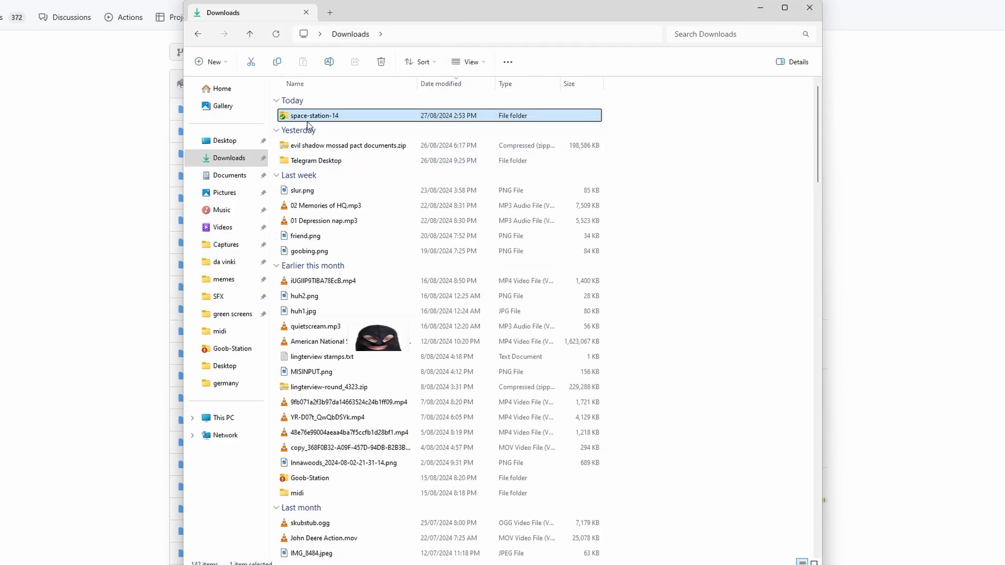
right_click(315, 115)
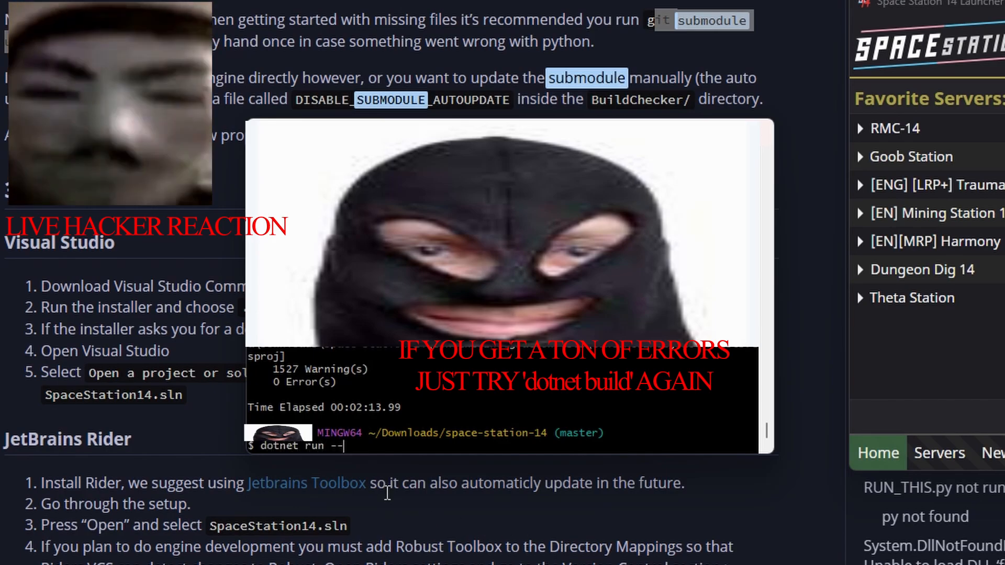
- Run the server with dotnet run --project Content.Server in Git Bash
text(--project Conten)
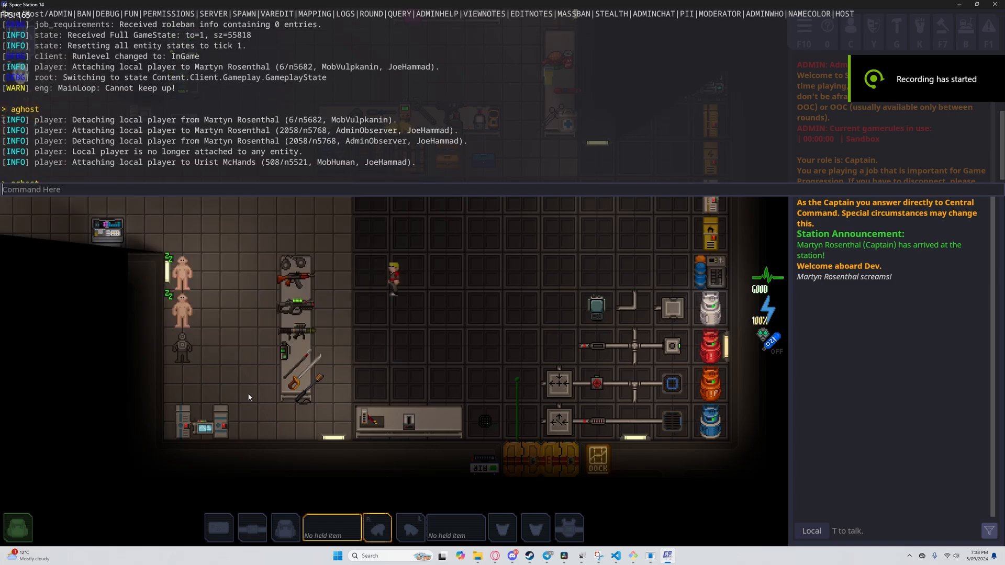
- Run the mapping command with map id 1908 to create a new empty map
text(mapping)
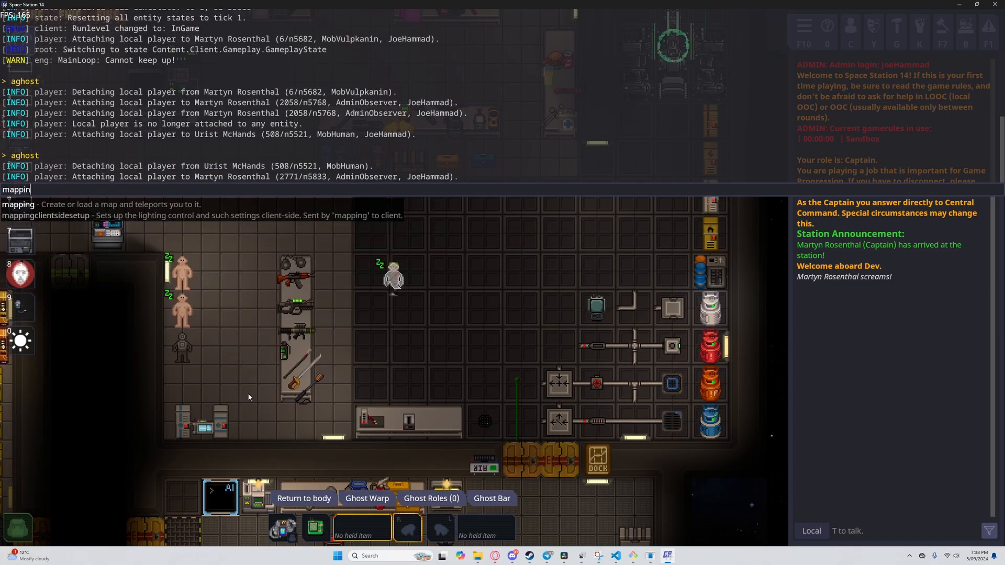
key(Return)
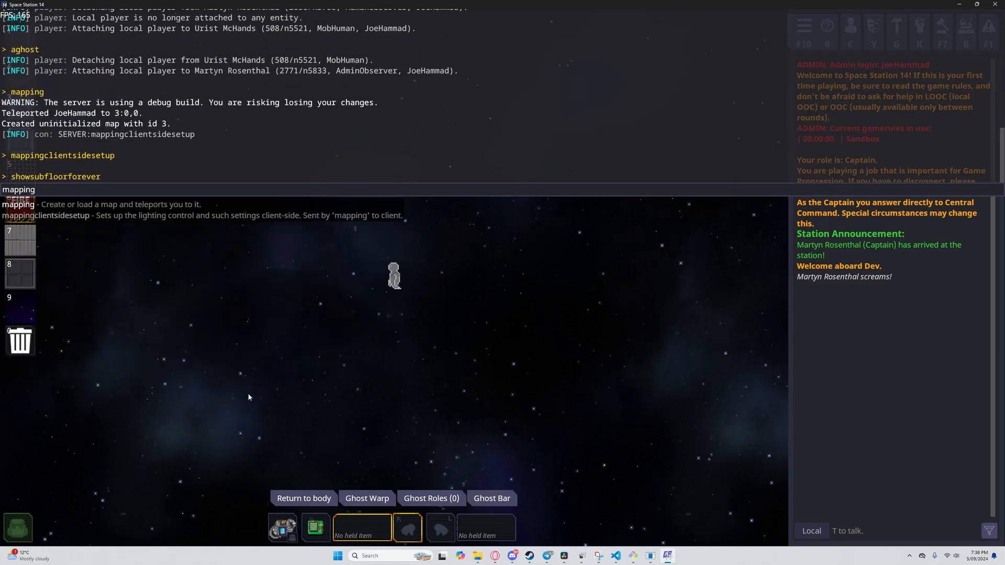
text(1908)
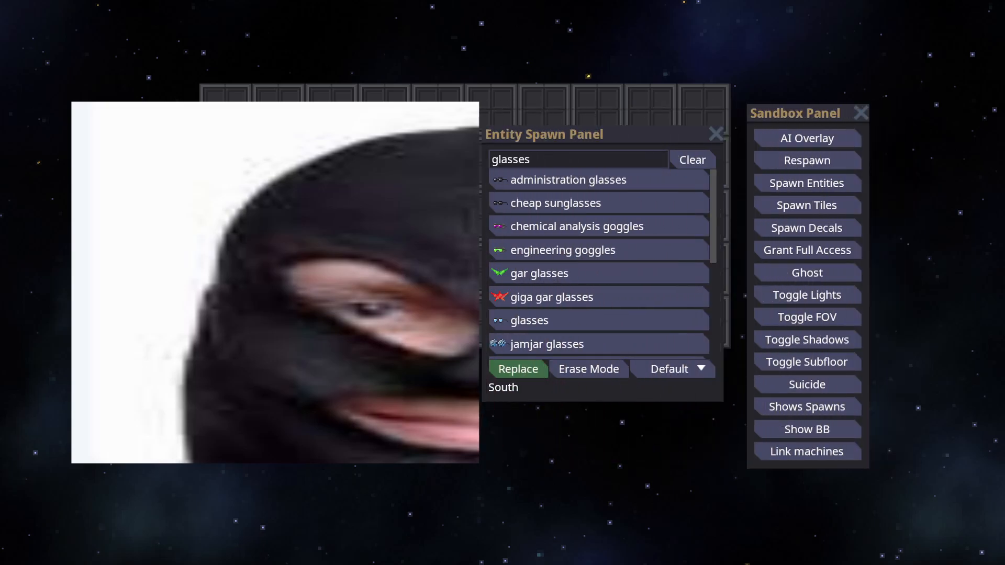
- Pick a plating tile in the Sandbox Spawn Tiles panel to paint the floor
click(807, 205)
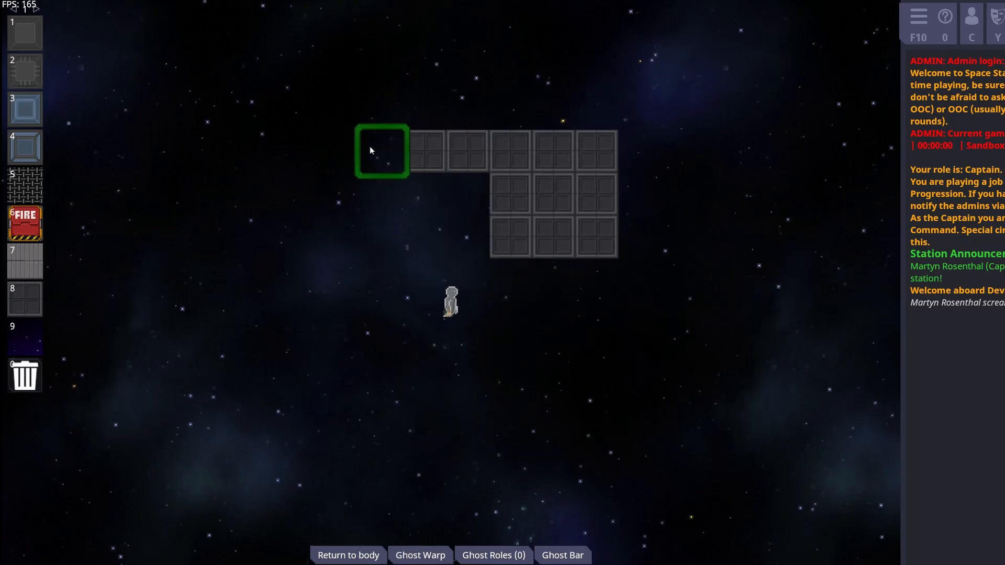
mouse_move(160, 301)
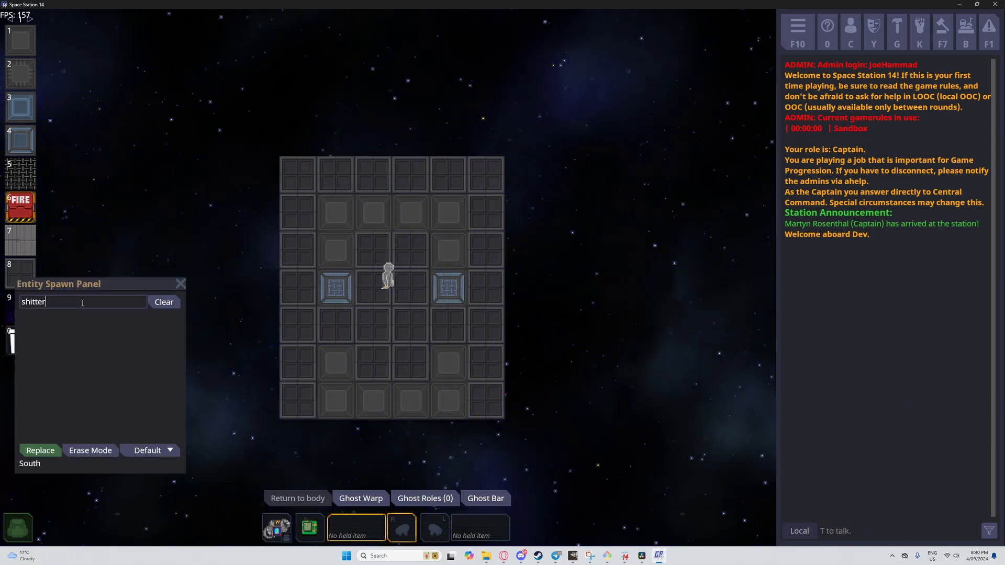
- Search and place shutters and machines from the Entity Spawn Panel
text(shutte)
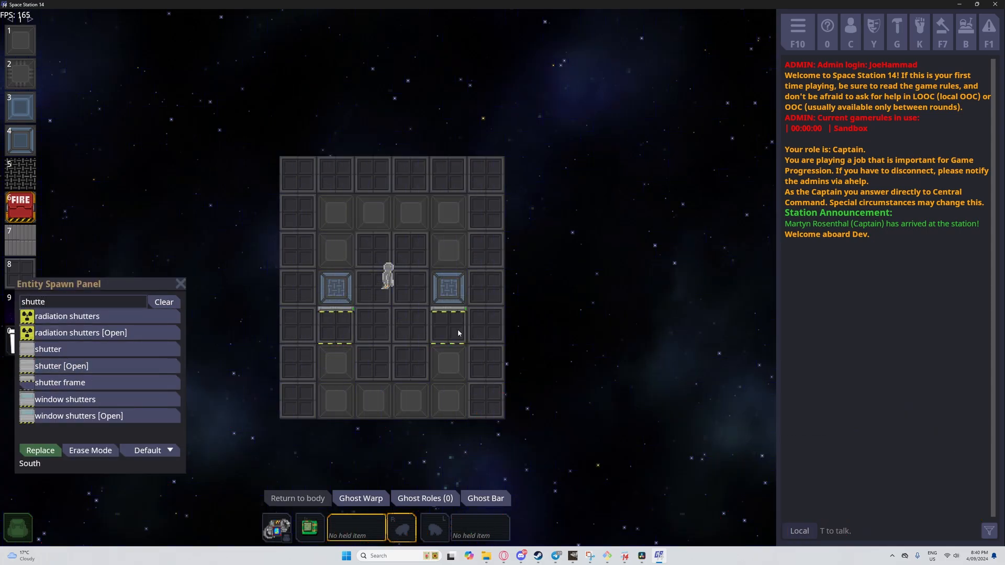
click(163, 301)
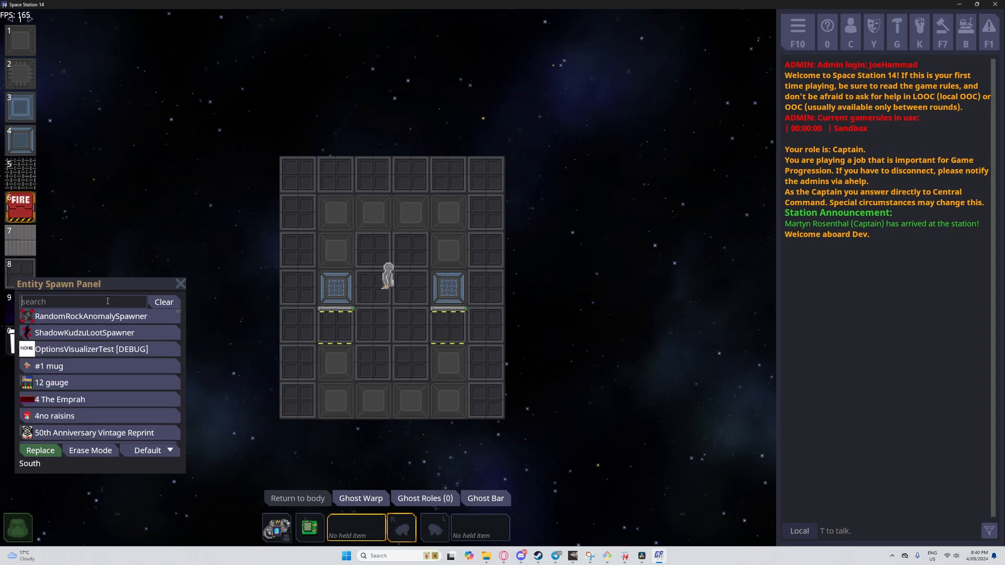
text(cupc)
text(showgridnodes)
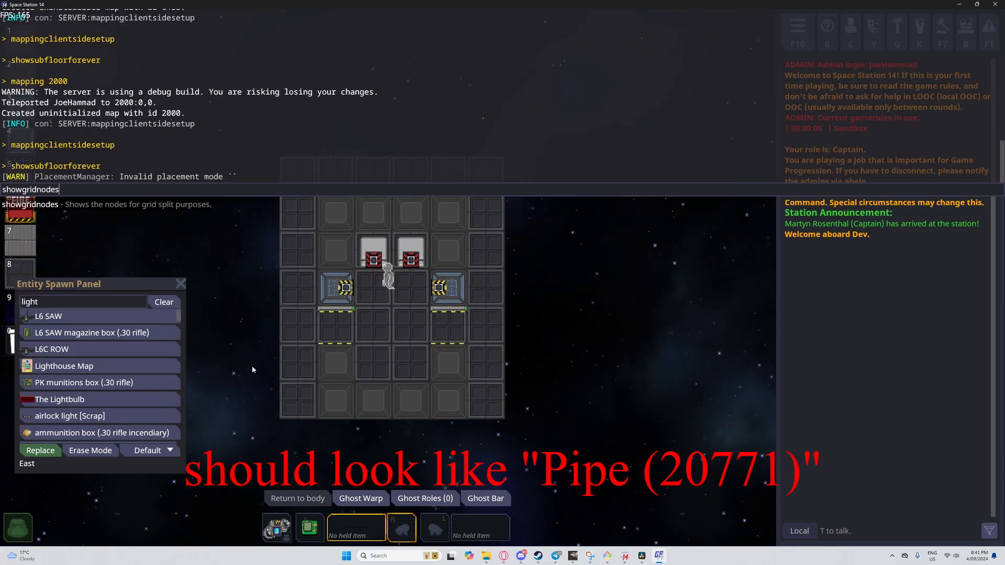
scroll(down, 3)
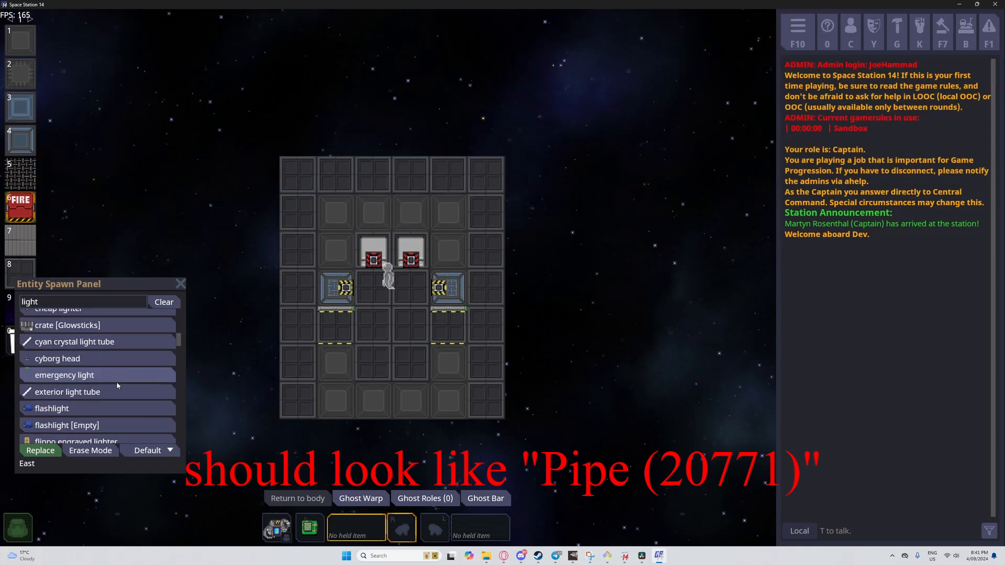
scroll(down, 3)
text(multi)
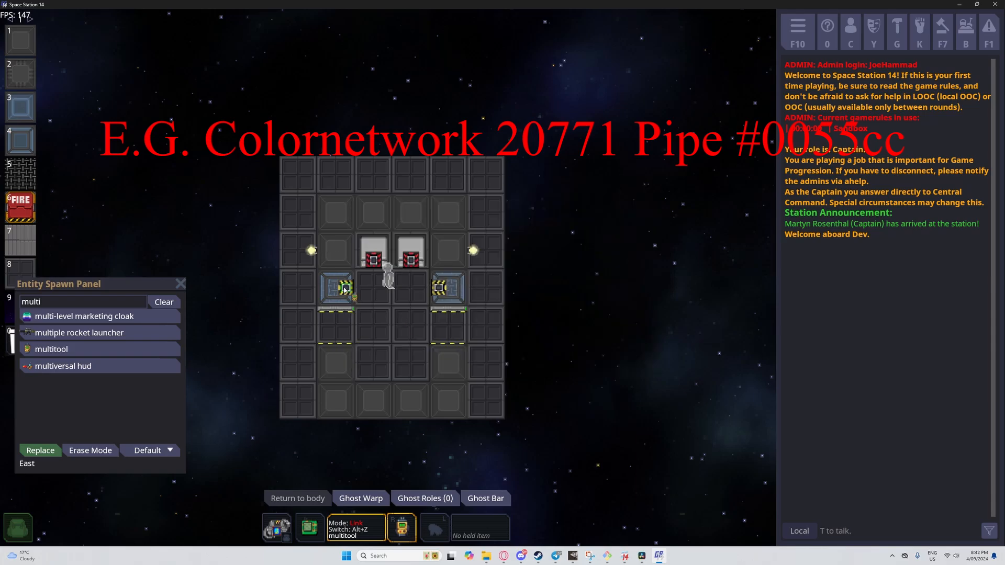
- Search the camera monitor and place it in the room
click(163, 302)
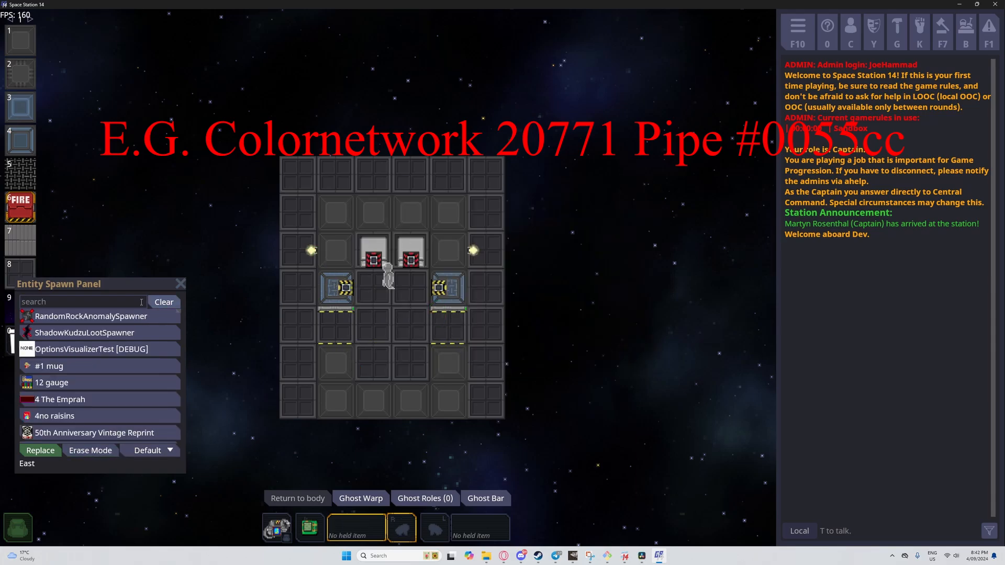
text(camera m)
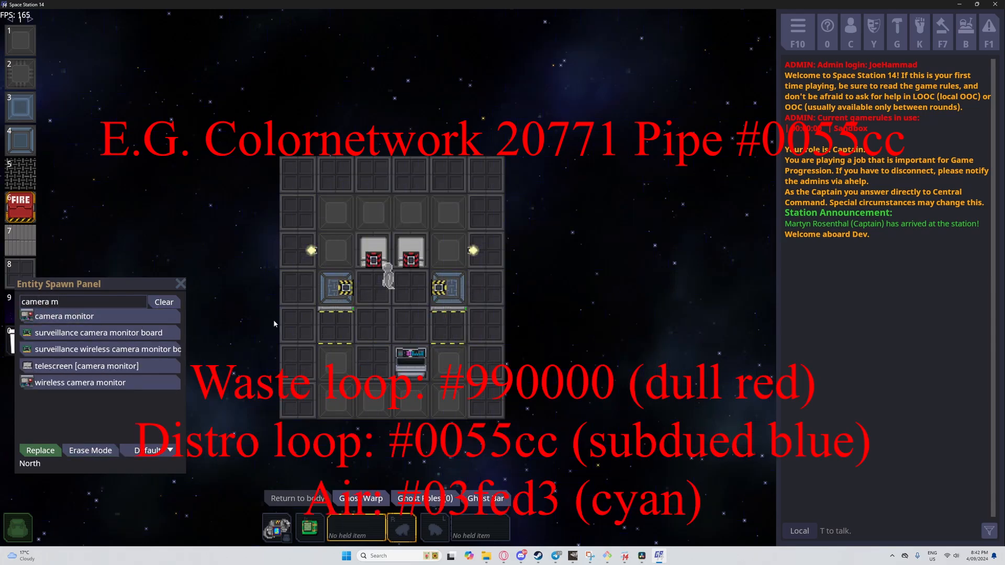